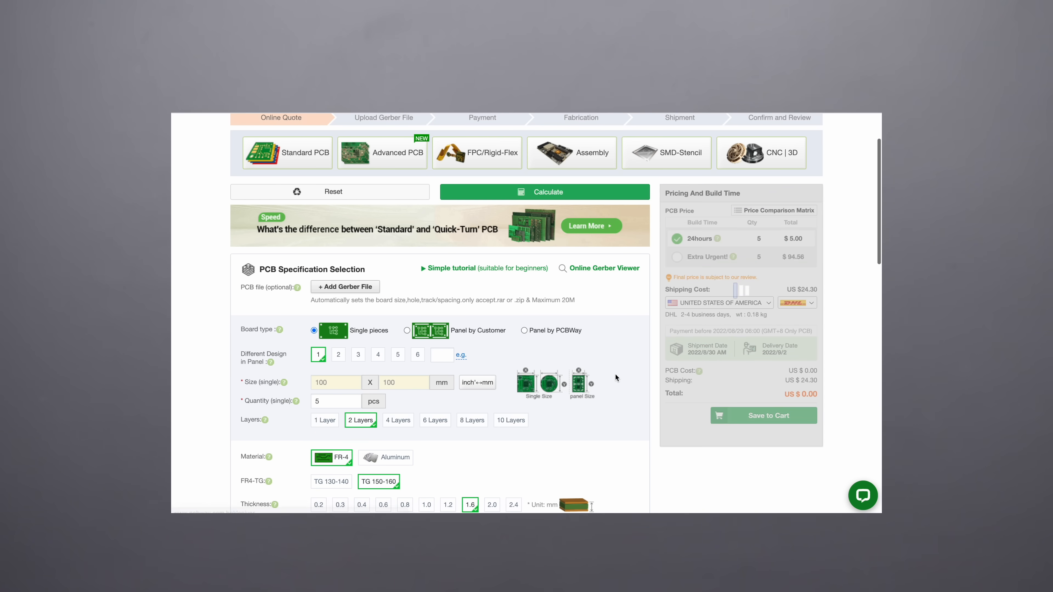
Step: Upload PCB_Gerber_ESP32_Servo_Controller.zip so a 2-layer 100 x 86.6 mm board is detected at US $29.20
{"action": "left_click", "coordinate": [345, 287]}
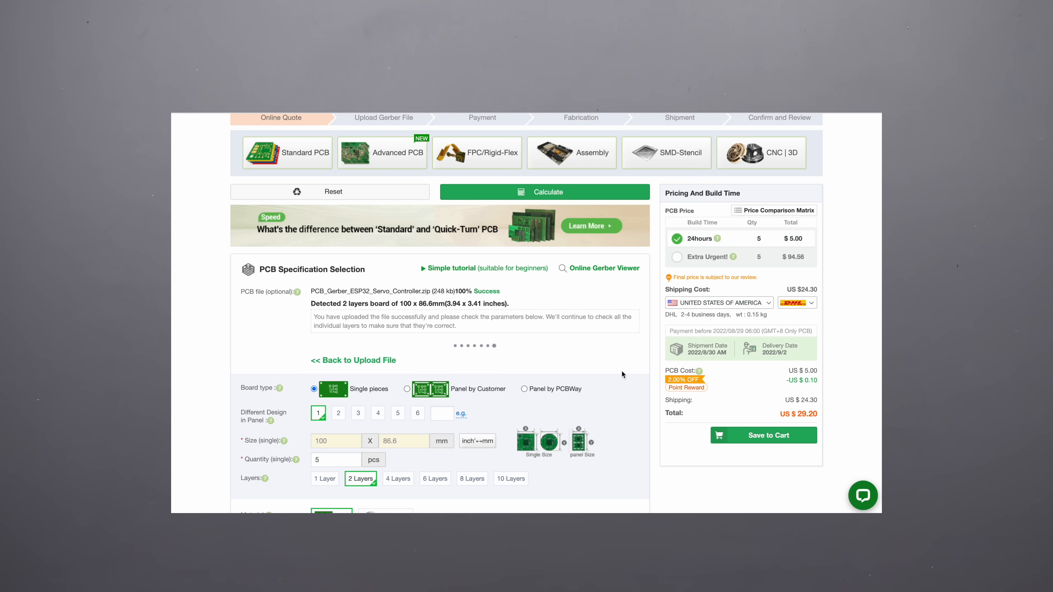